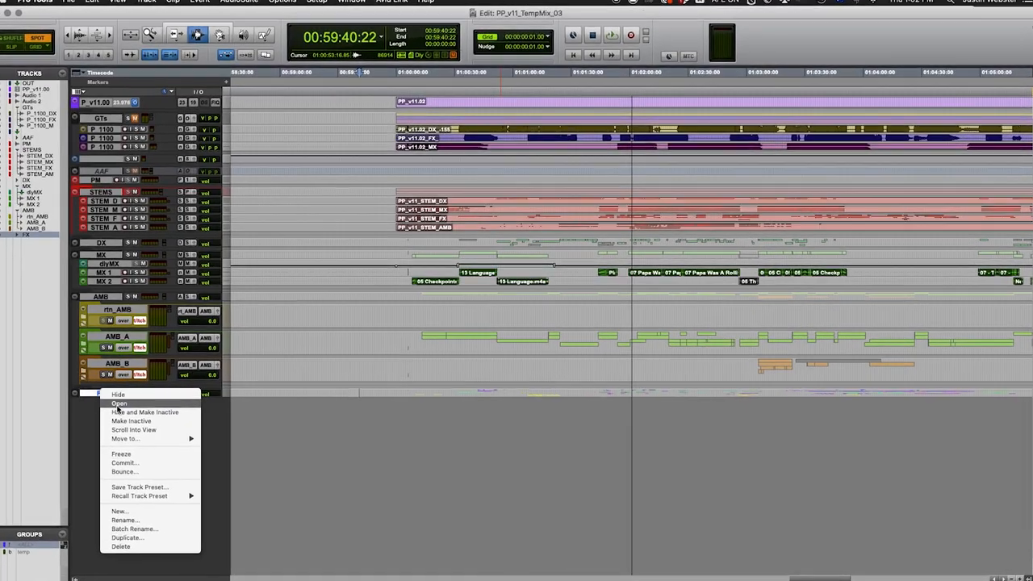
# Step: Open the collapsed FX folder track and scroll to reveal its FX return, sub-FX and FX A tracks
pyautogui.click(119, 404)
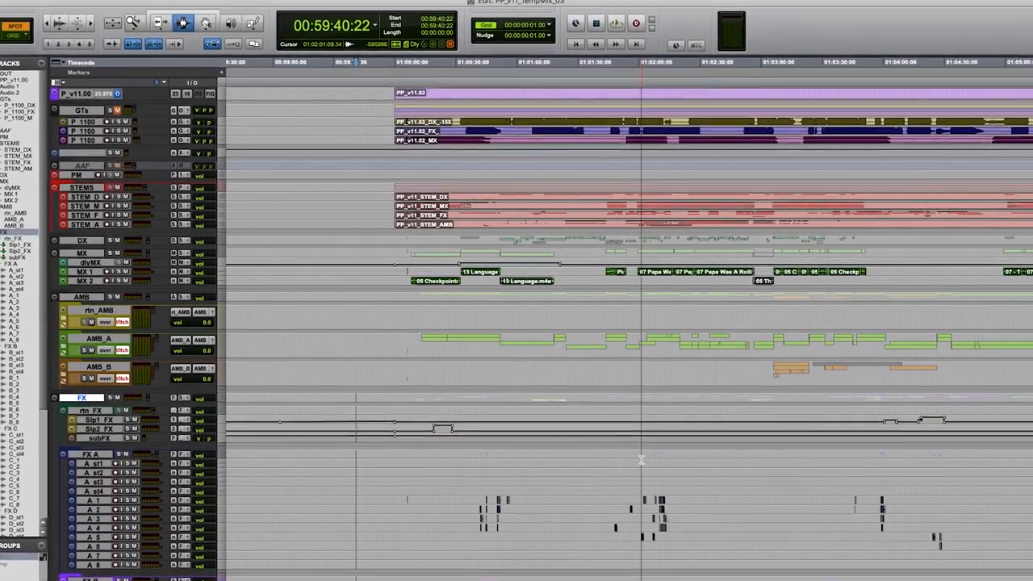
pyautogui.scroll(-3)
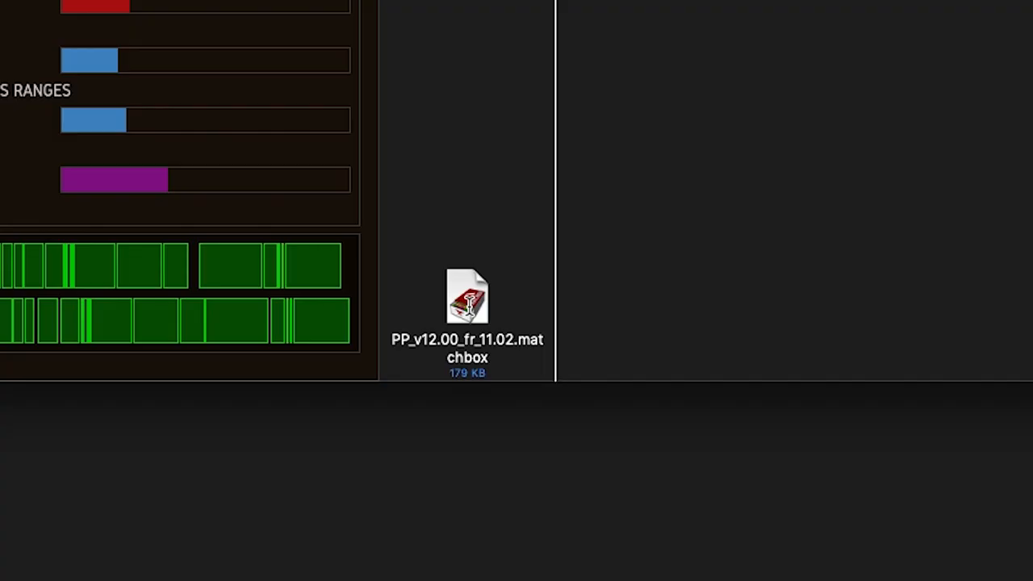
# Step: Open the PP_v12.00_fr_11.02.matchbox email attachment in Matchbox
pyautogui.doubleClick(466, 301)
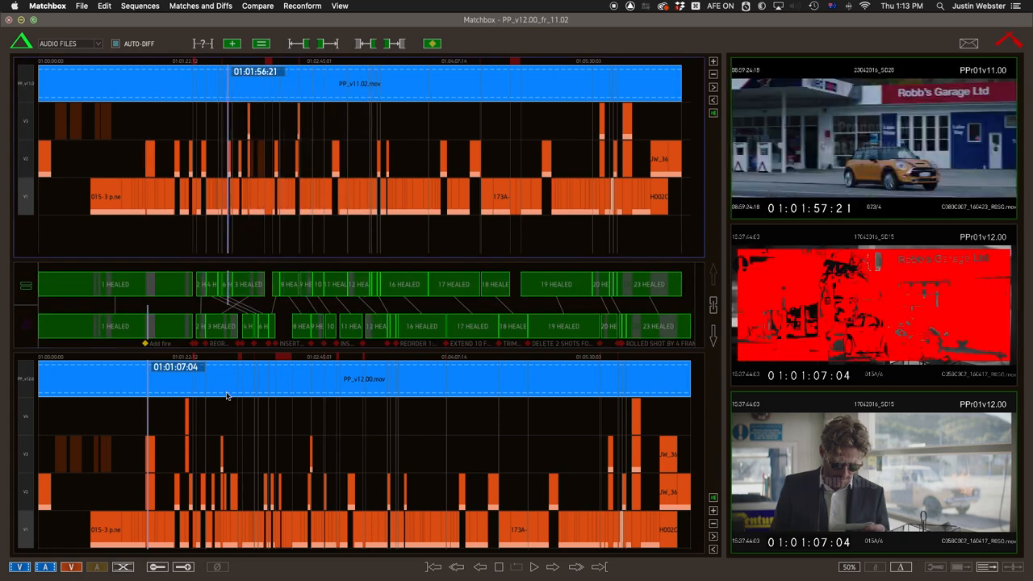
# Step: Select a changed matchlist event and send its old range to Pro Tools via Reconform
pyautogui.click(337, 393)
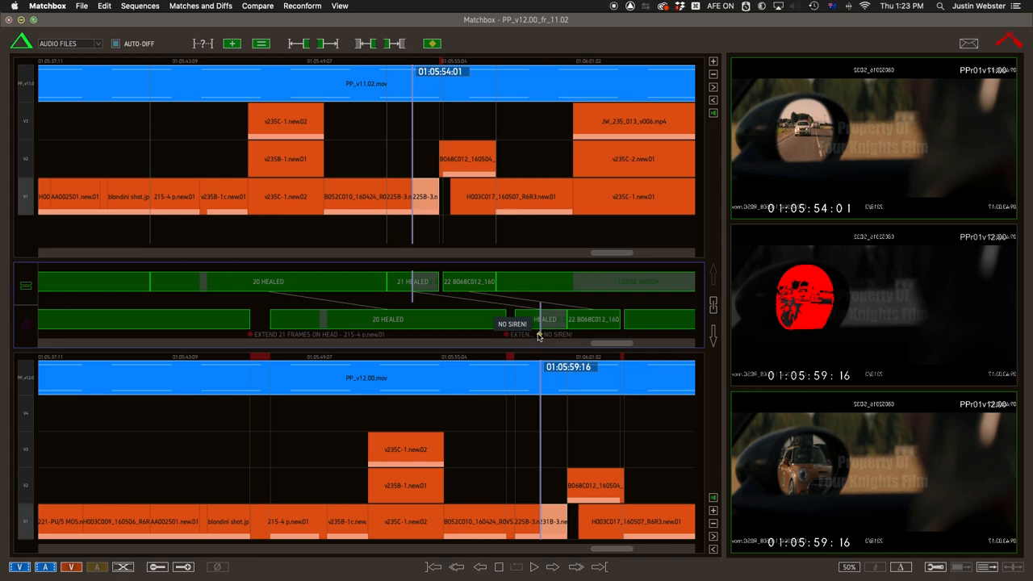
pyautogui.click(313, 5)
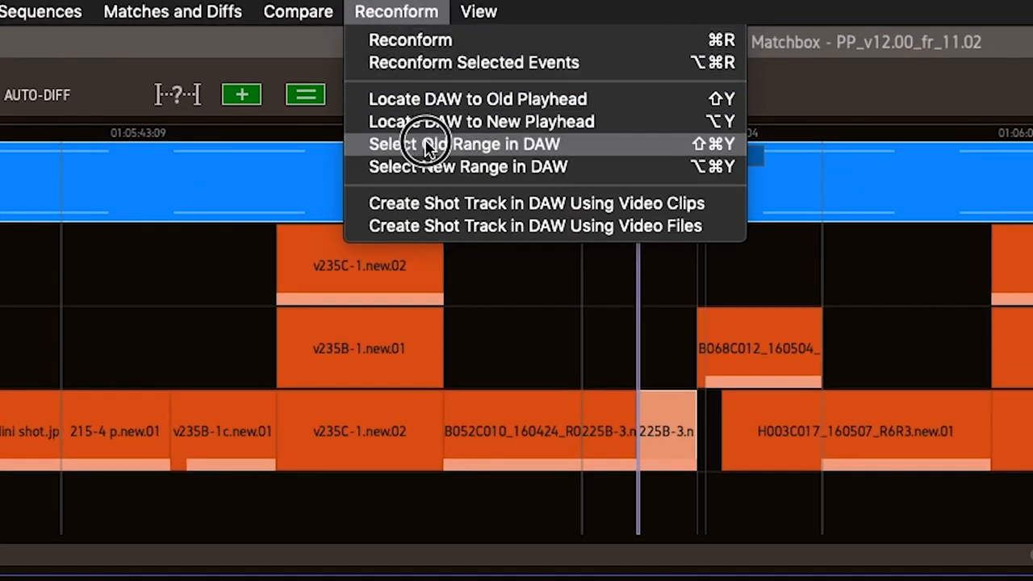
pyautogui.moveTo(426, 153)
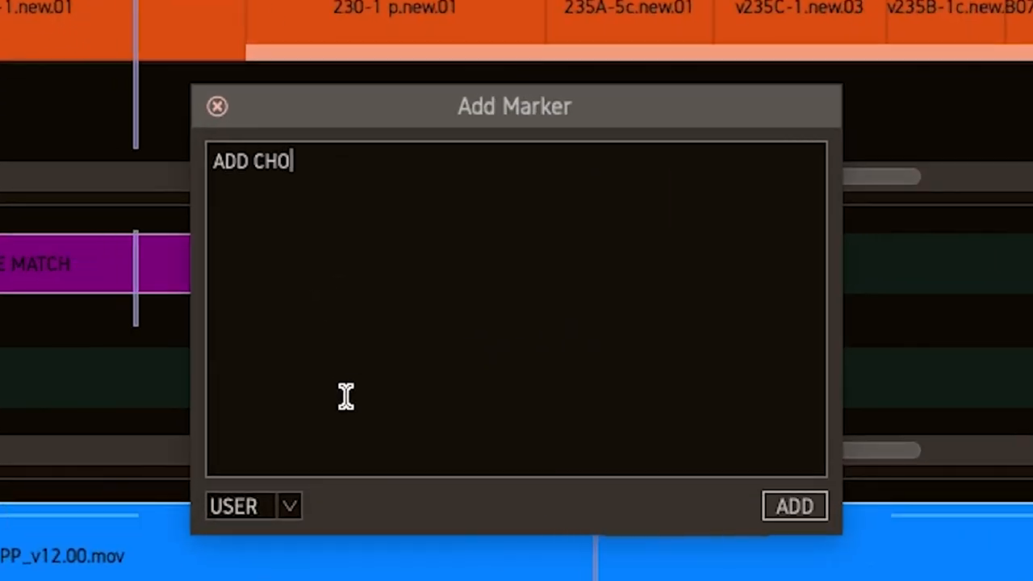
# Step: Add an 'ADD CHOPPER!' user marker and enable Drop User Markers for the reconform
pyautogui.click(794, 505)
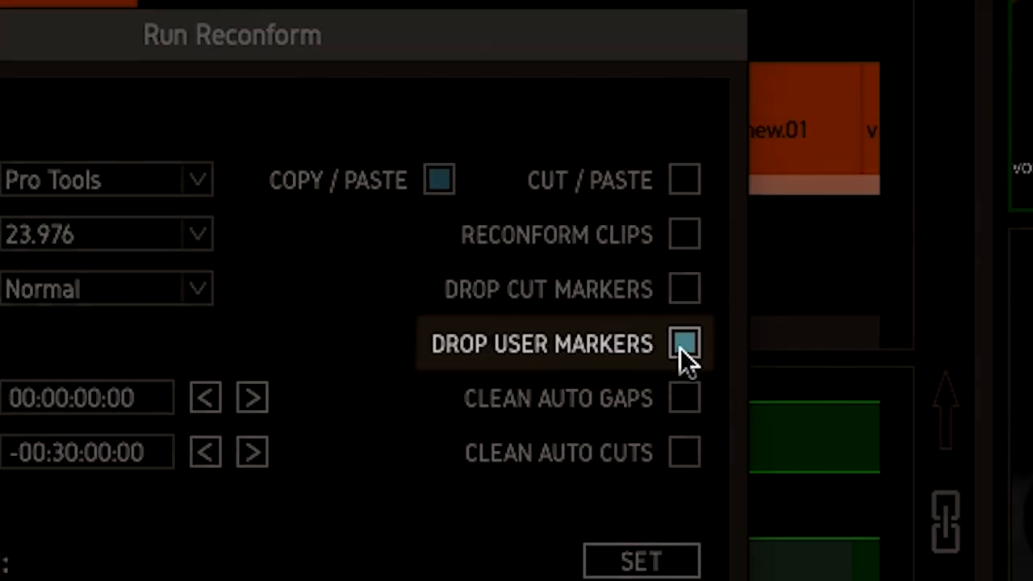
pyautogui.click(640, 558)
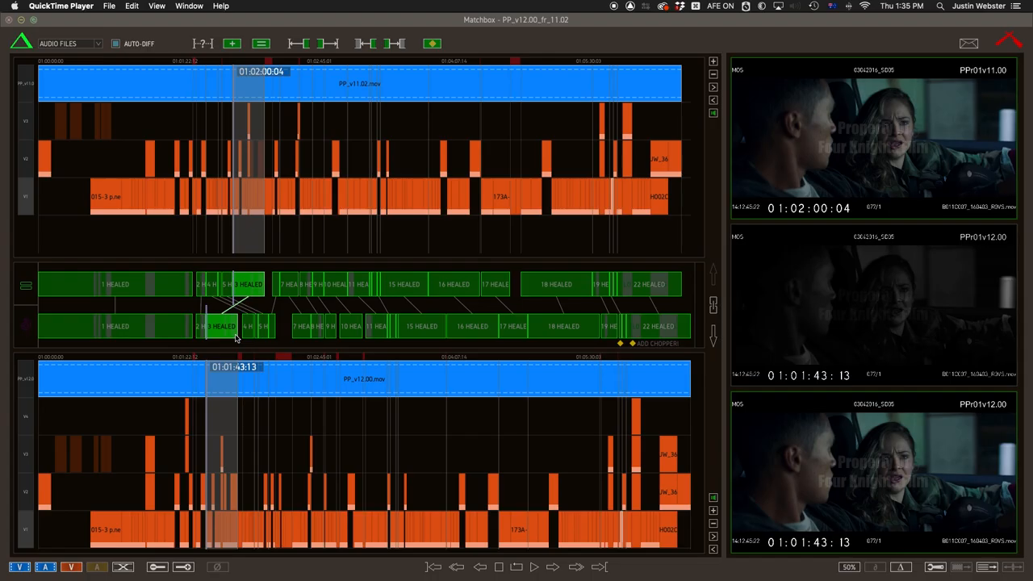
pyautogui.moveTo(199, 313)
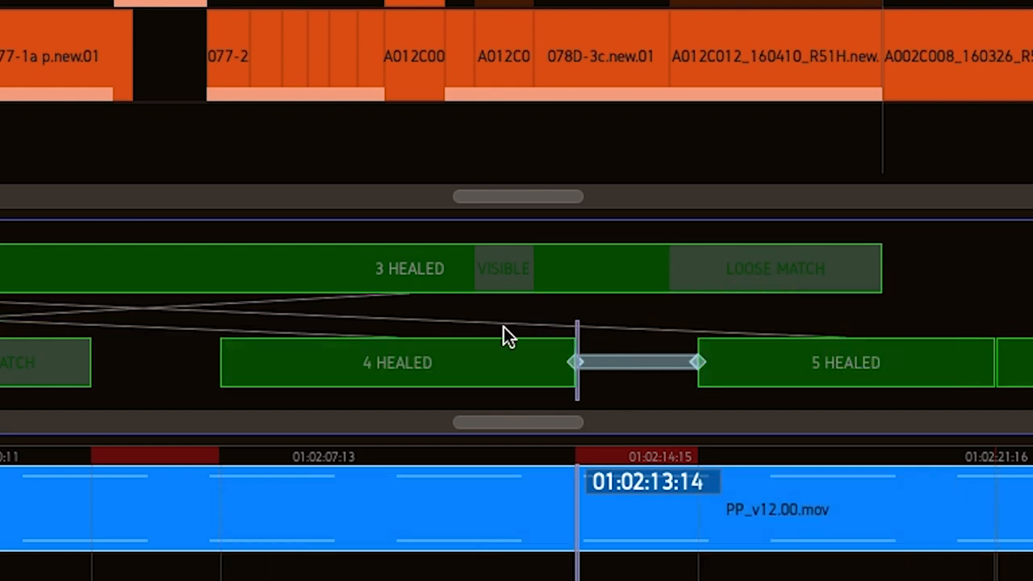
pyautogui.click(395, 363)
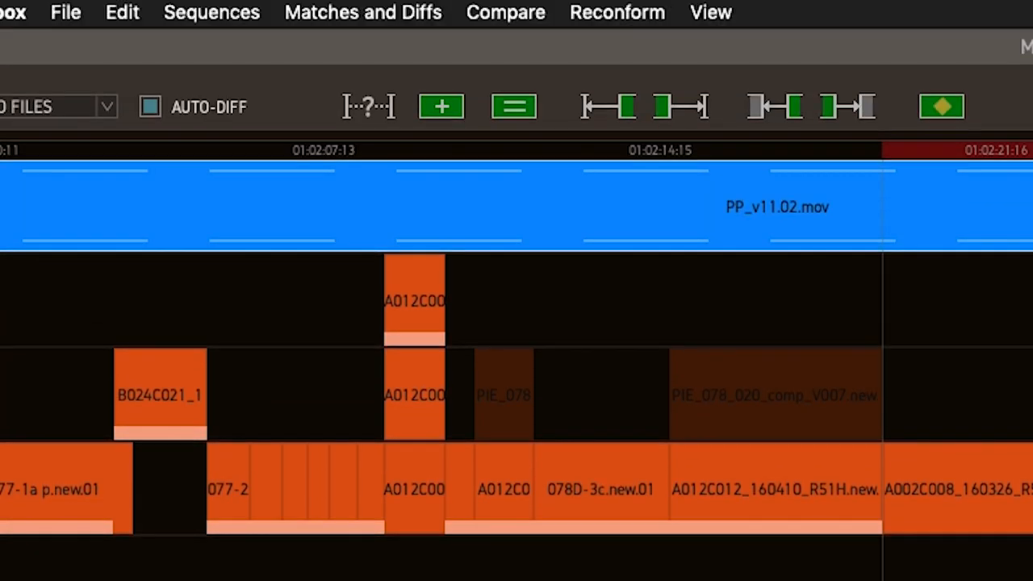
pyautogui.click(804, 105)
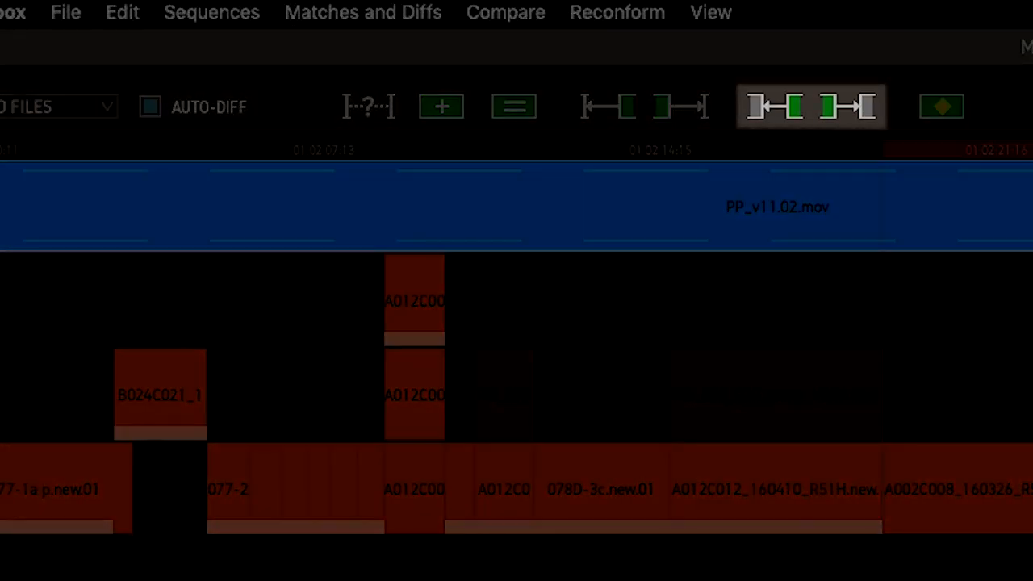
pyautogui.moveTo(841, 143)
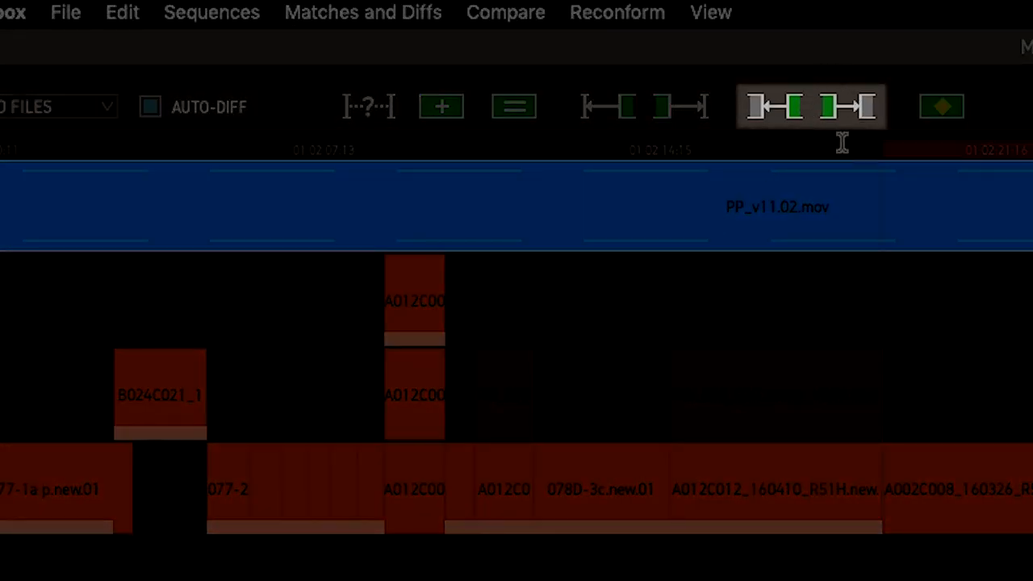